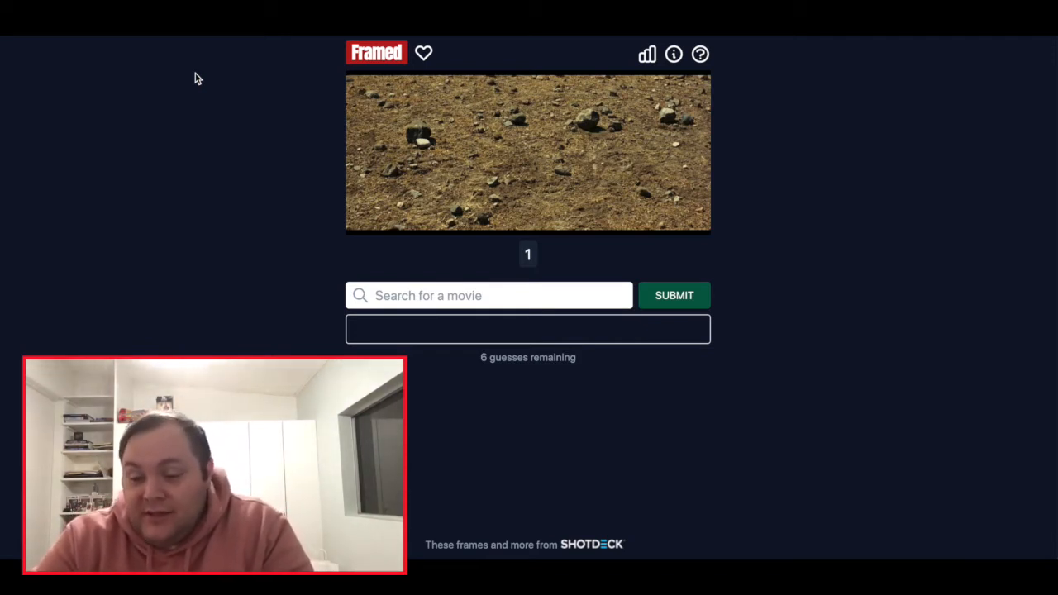
{"action": "mouse_move", "coordinate": [355, 248]}
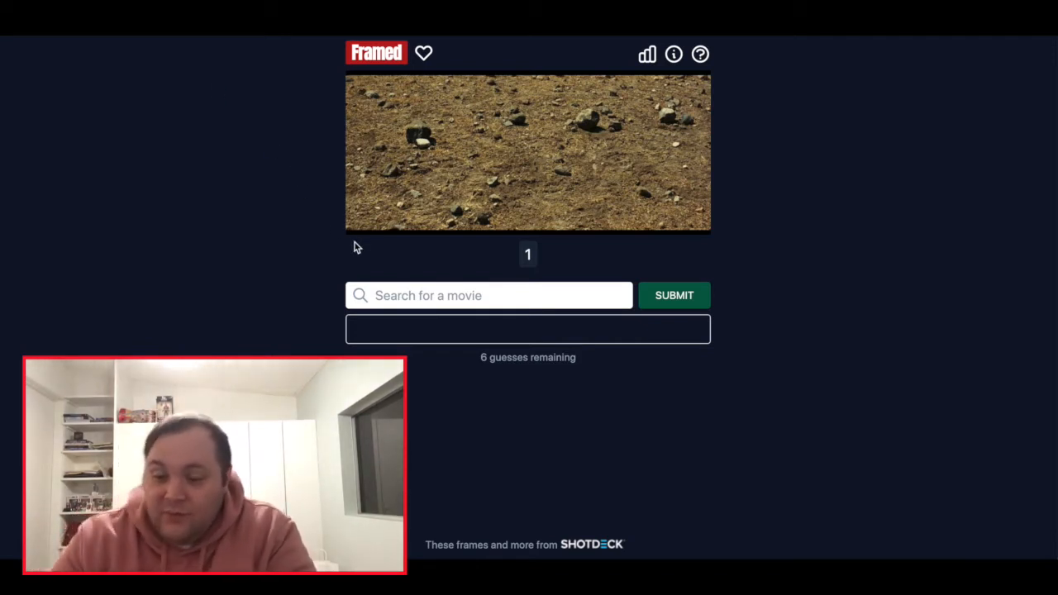
Step: Search 'qui' and submit The Quick and the Dead as the first guess
{"action": "left_click", "coordinate": [488, 295]}
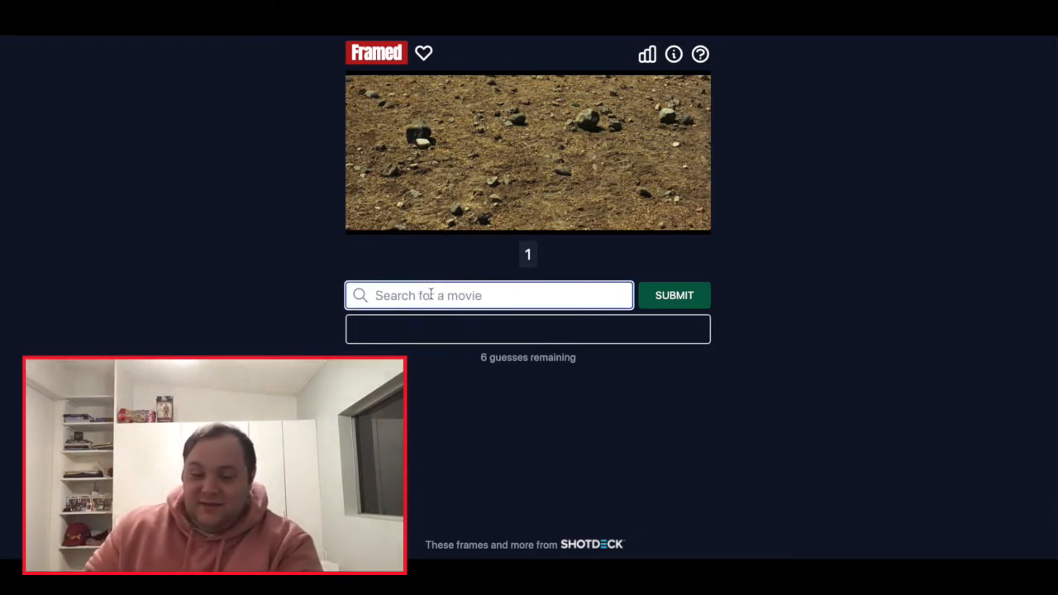
{"action": "type", "text": "quick and the"}
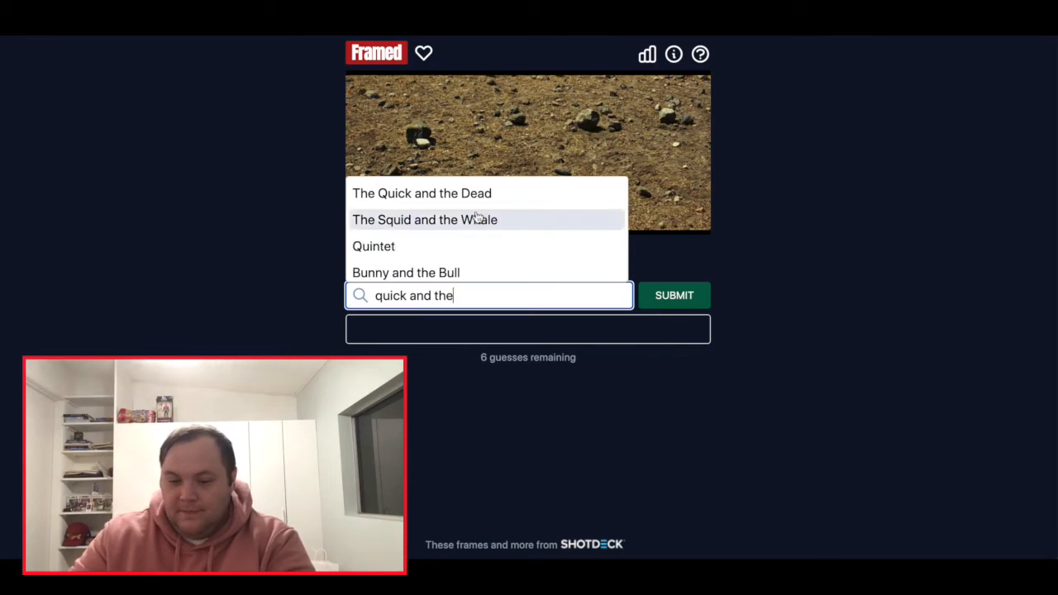
{"action": "left_click", "coordinate": [673, 295]}
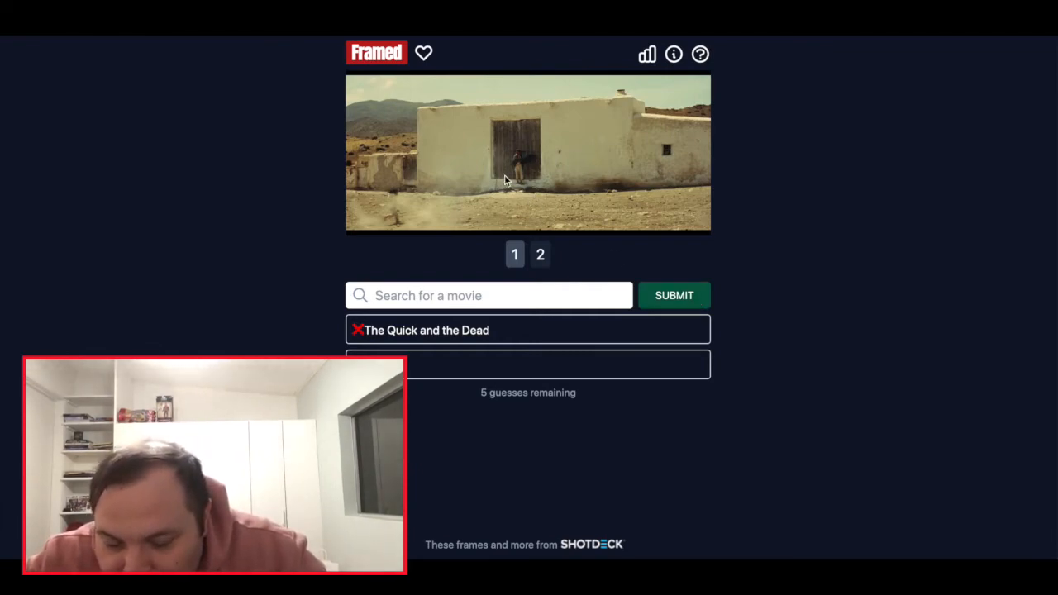
{"action": "mouse_move", "coordinate": [544, 149]}
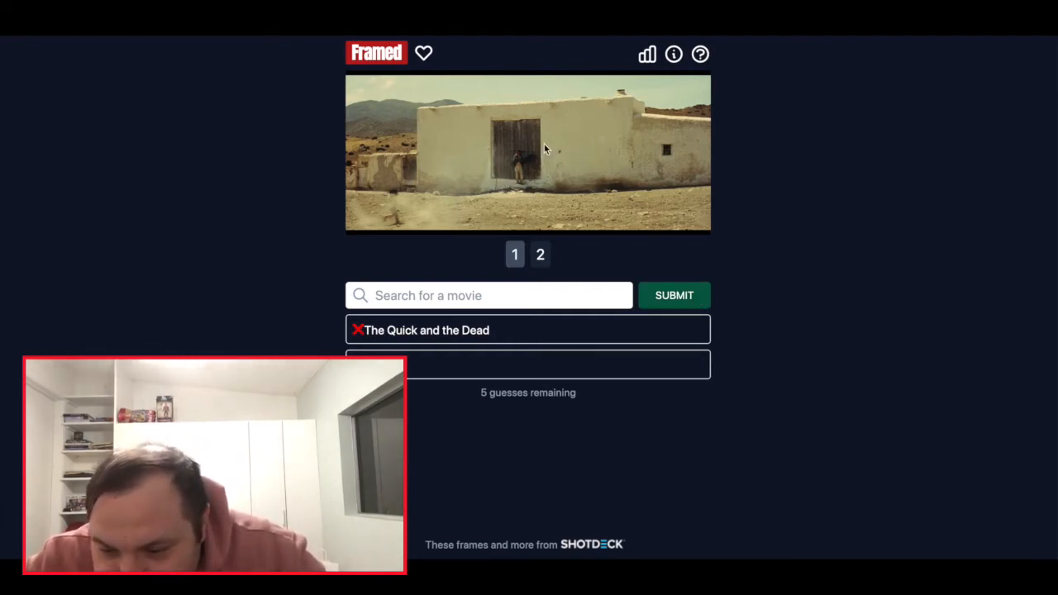
Step: Search 'good the bad and' and submit The Good, The Bad And The Ugly
{"action": "left_click", "coordinate": [487, 295]}
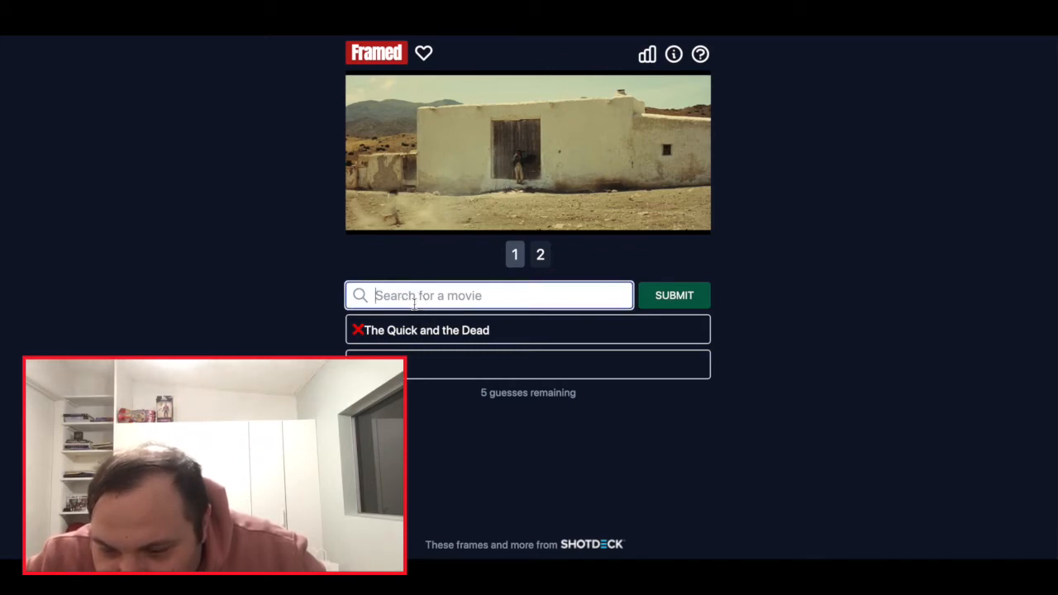
{"action": "type", "text": "good the bad and"}
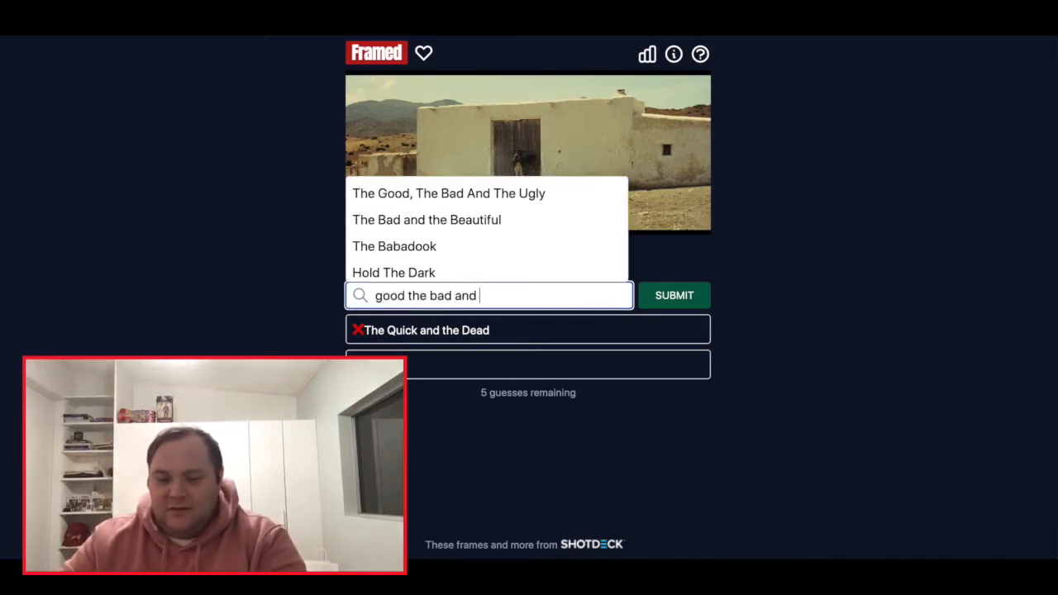
{"action": "left_click", "coordinate": [448, 193]}
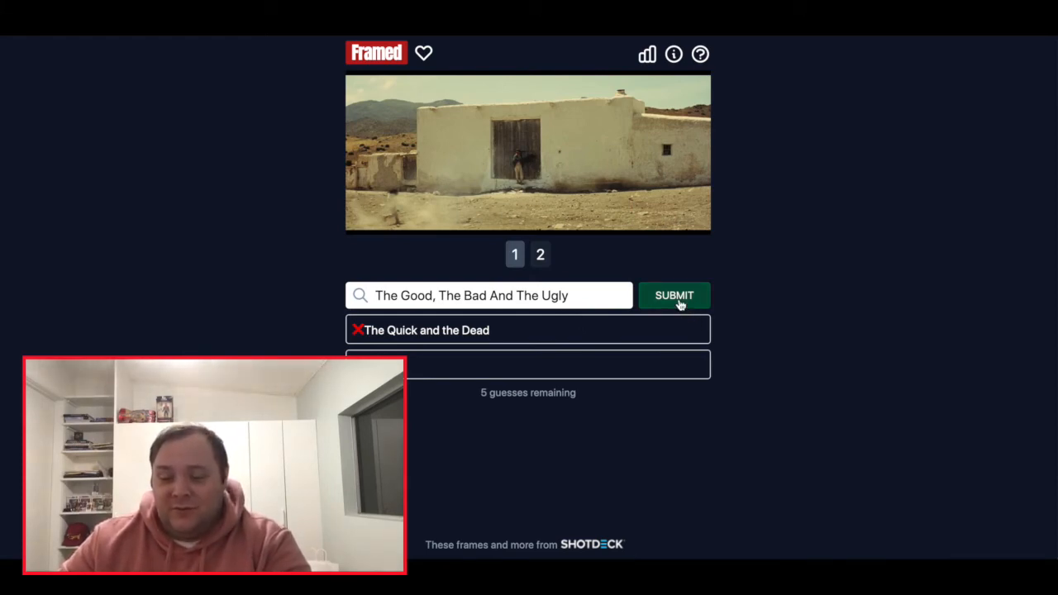
{"action": "left_click", "coordinate": [674, 295]}
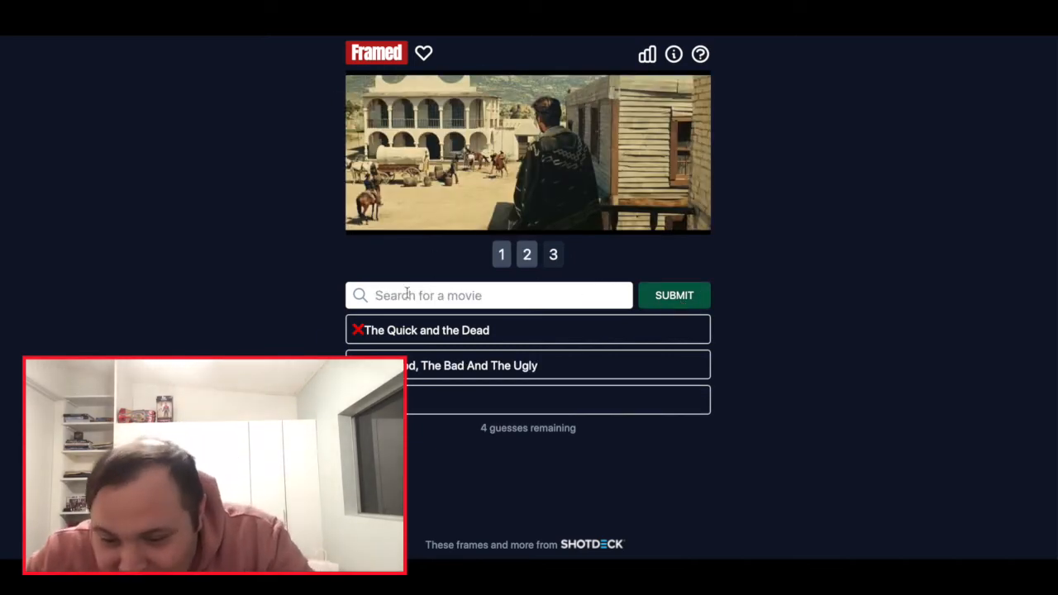
Step: Search 'fistful' and submit A Fistful Of Dollars as the third guess
{"action": "left_click", "coordinate": [488, 296]}
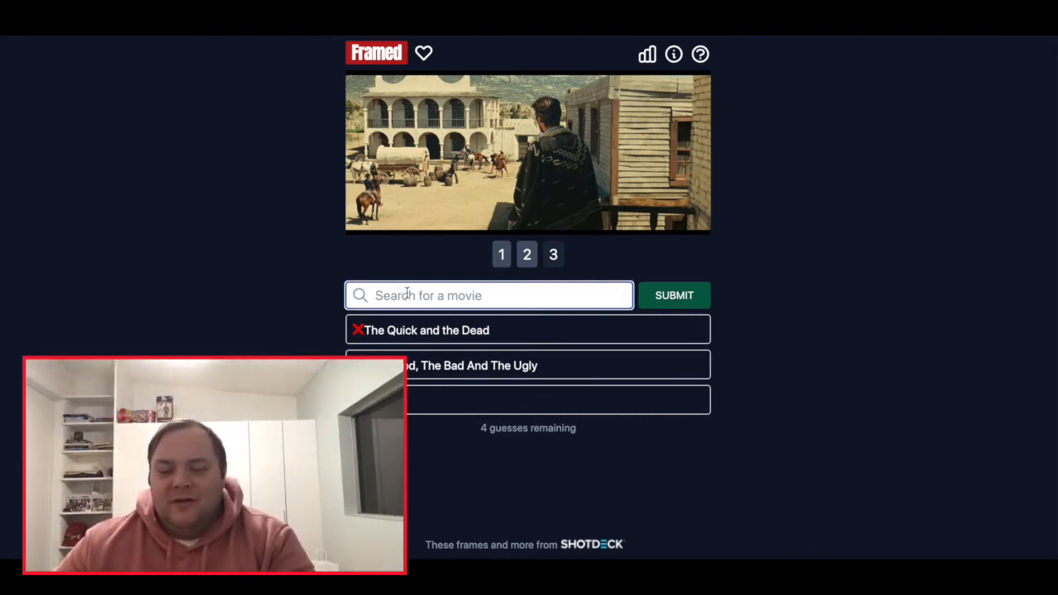
{"action": "type", "text": "fistful Of Dollars"}
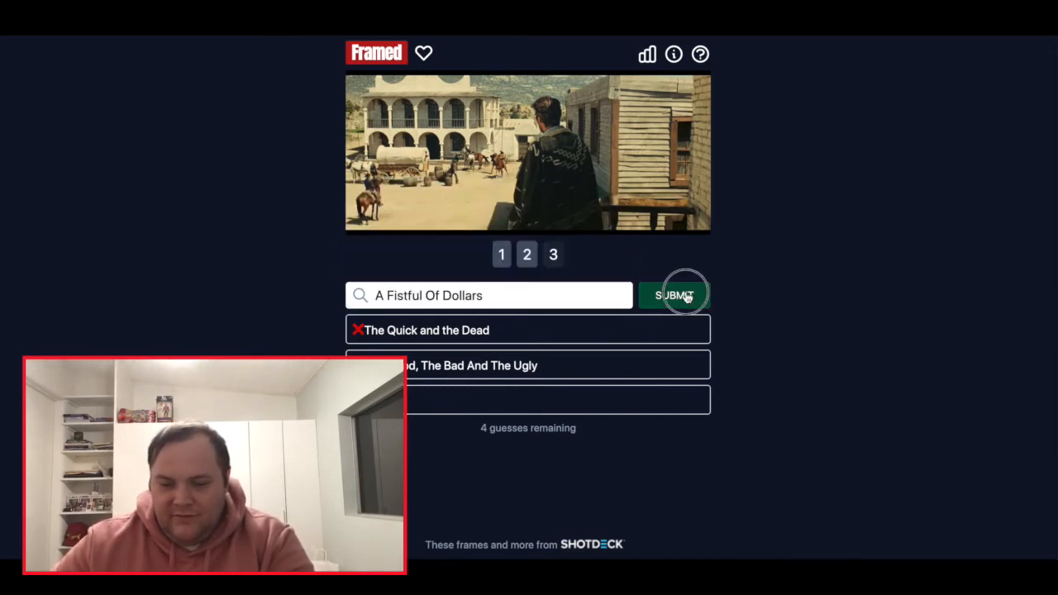
{"action": "left_click", "coordinate": [674, 295]}
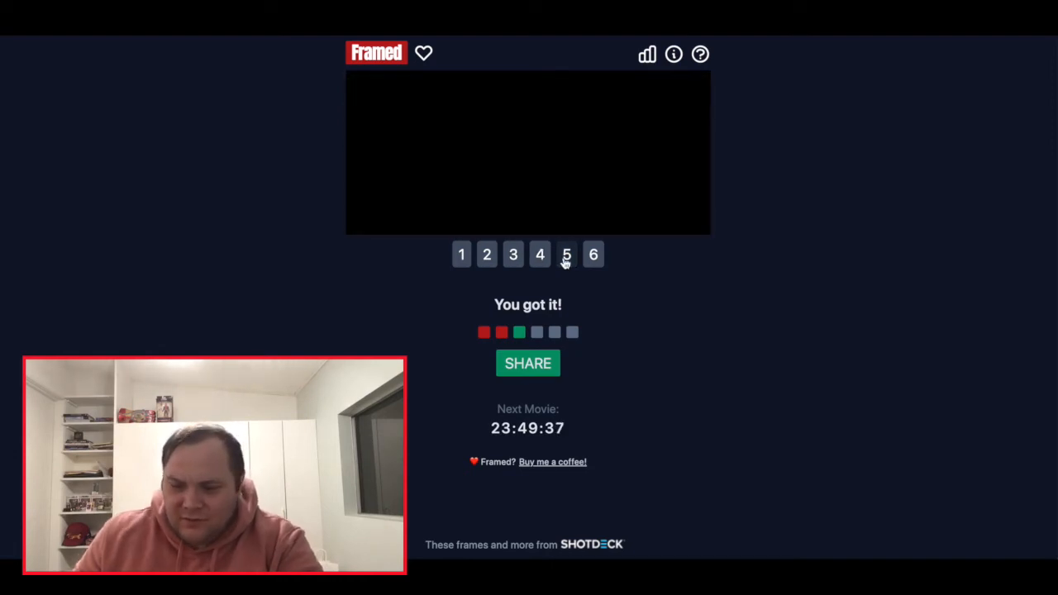
Step: View stills 6, 4 and 1, ending on still 3 of the town street
{"action": "left_click", "coordinate": [593, 254]}
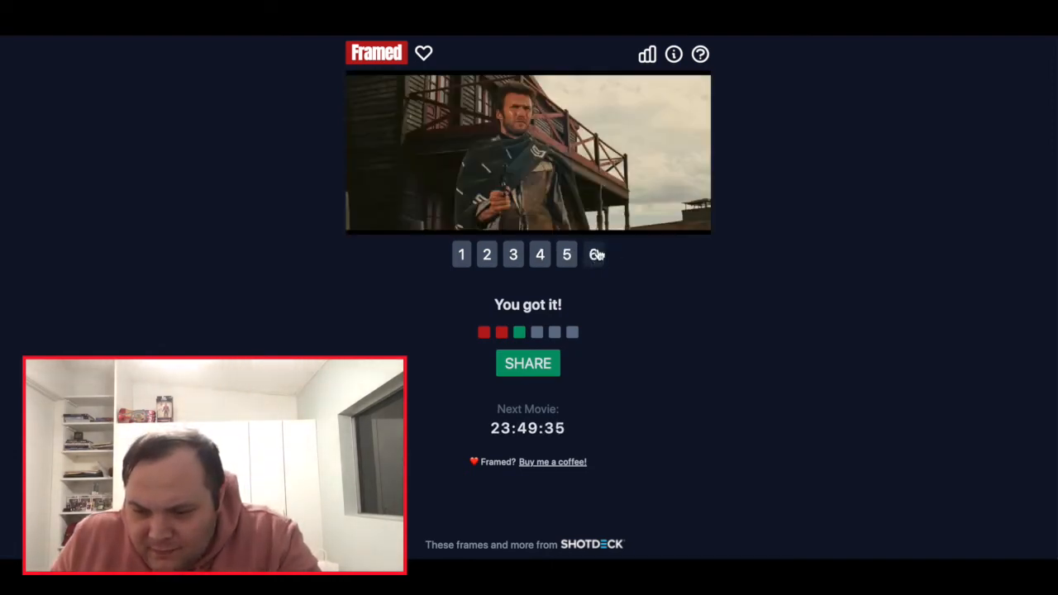
{"action": "left_click", "coordinate": [594, 254]}
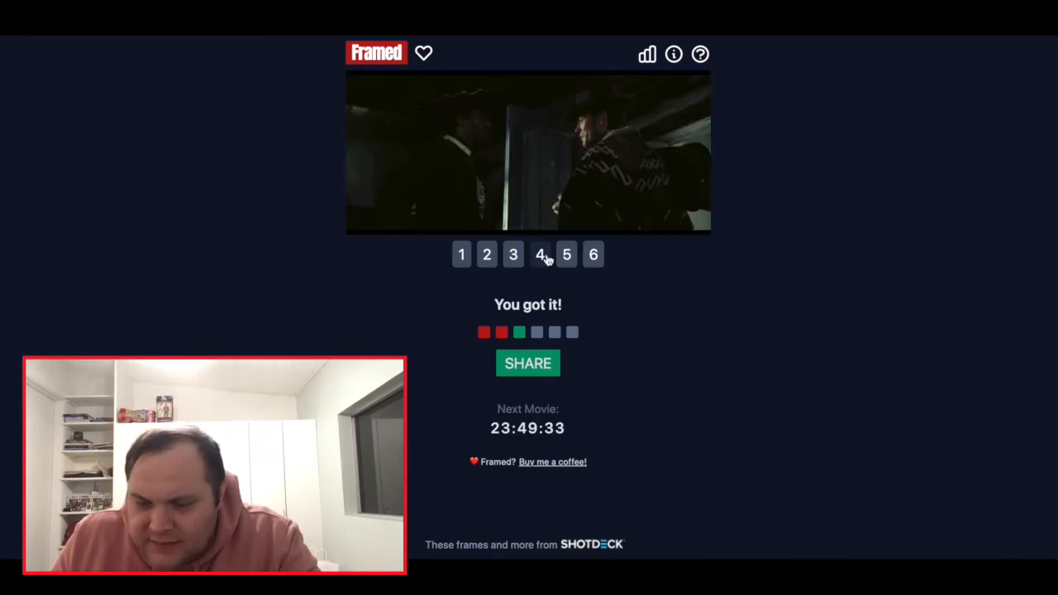
{"action": "left_click", "coordinate": [513, 254]}
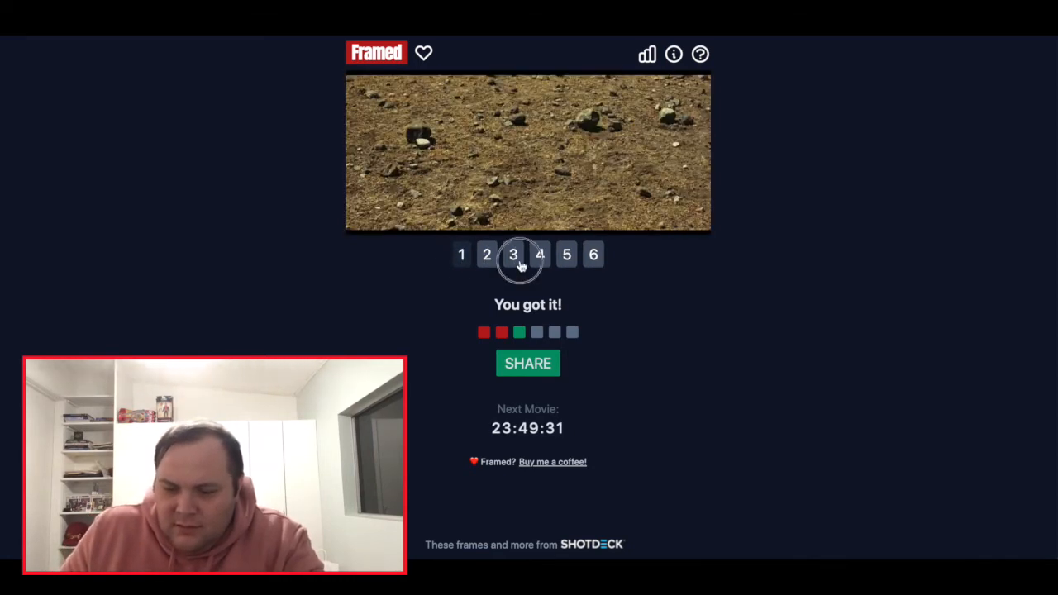
{"action": "left_click", "coordinate": [513, 253]}
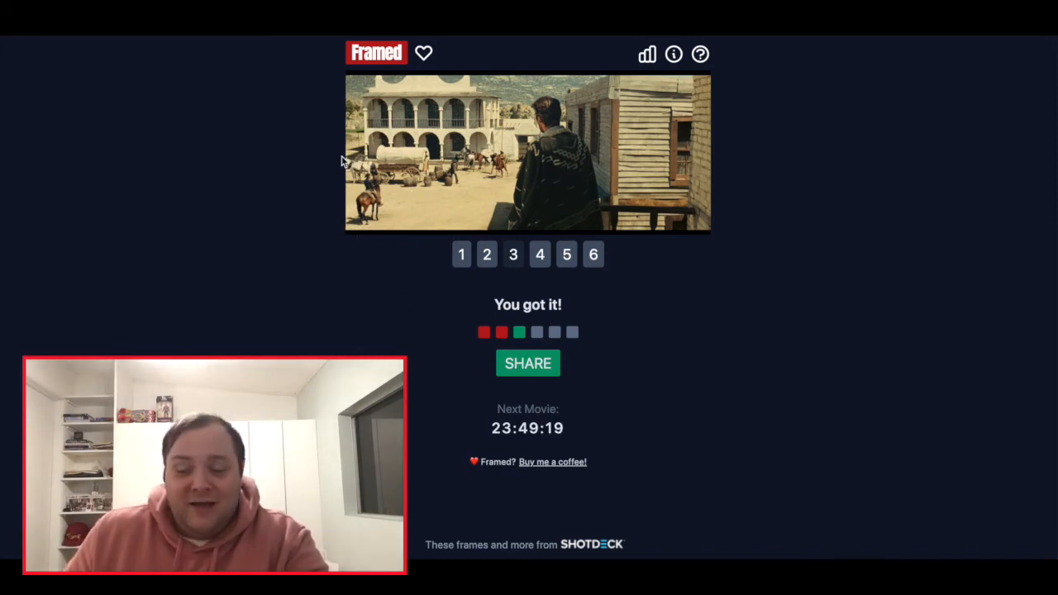
{"action": "left_click", "coordinate": [462, 255]}
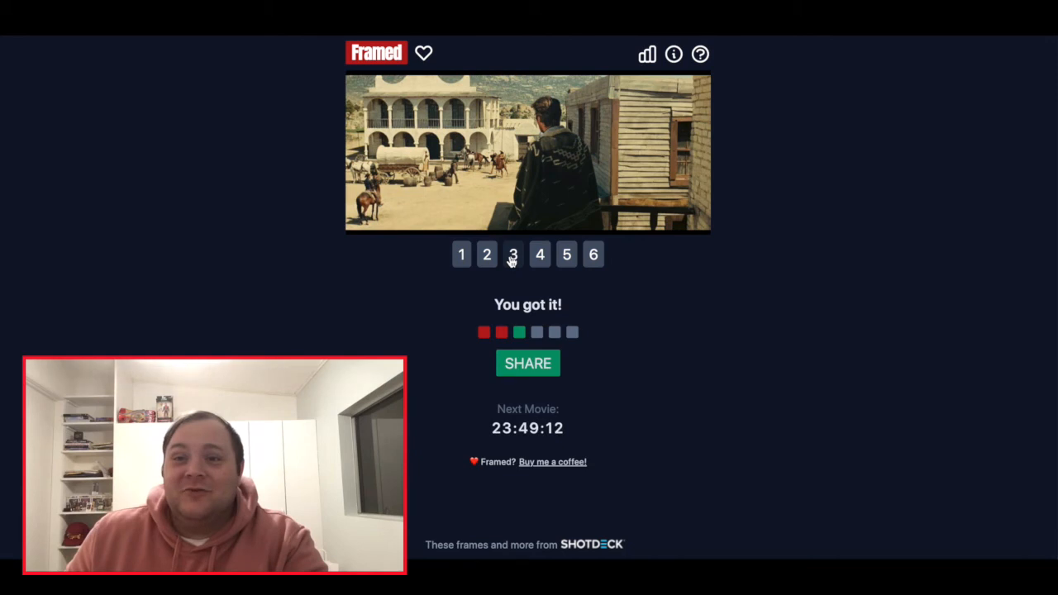
{"action": "mouse_move", "coordinate": [455, 254]}
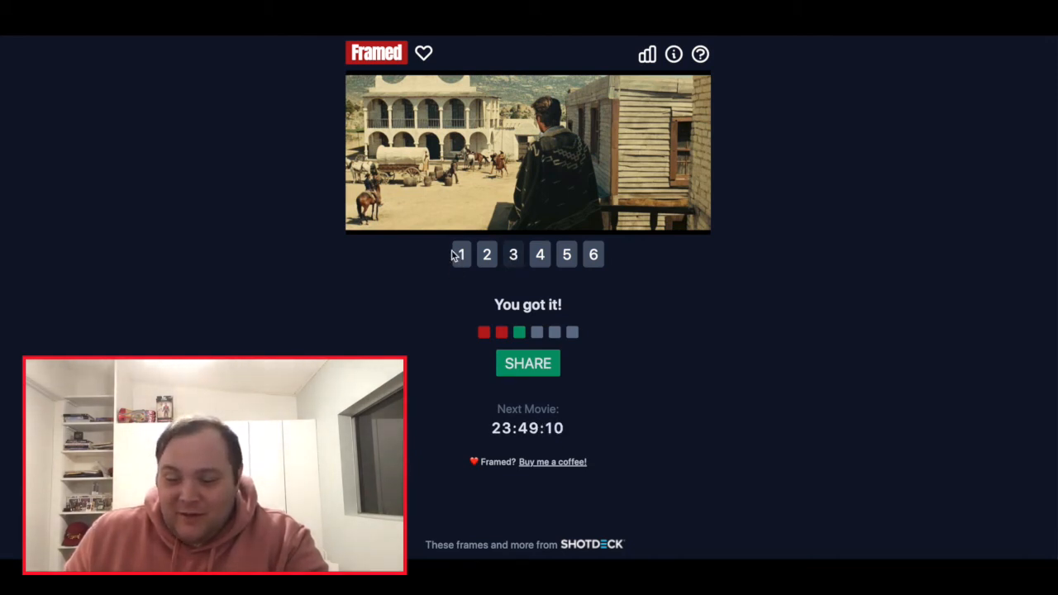
{"action": "mouse_move", "coordinate": [279, 50]}
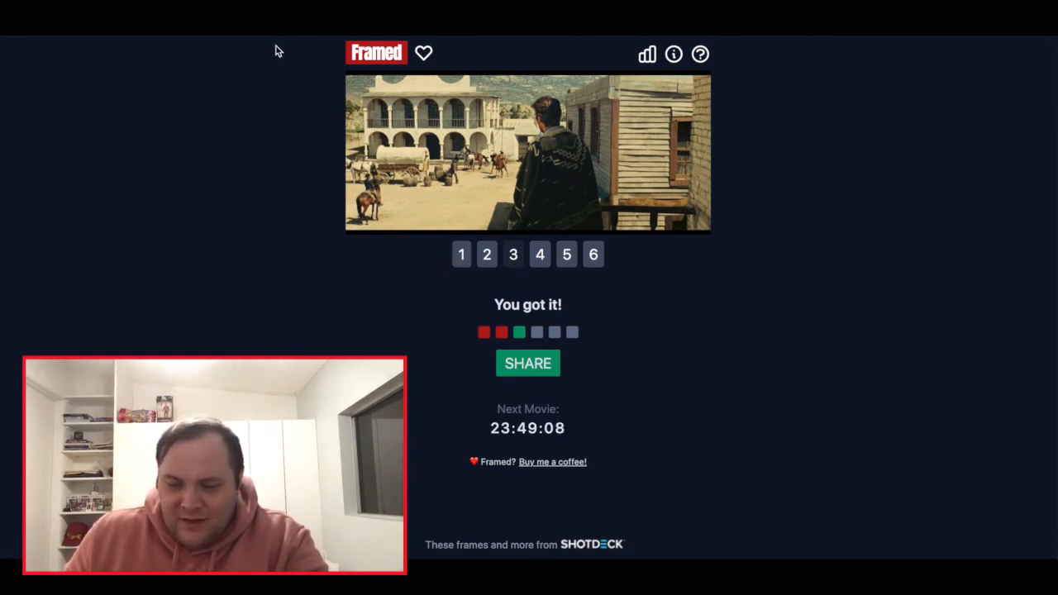